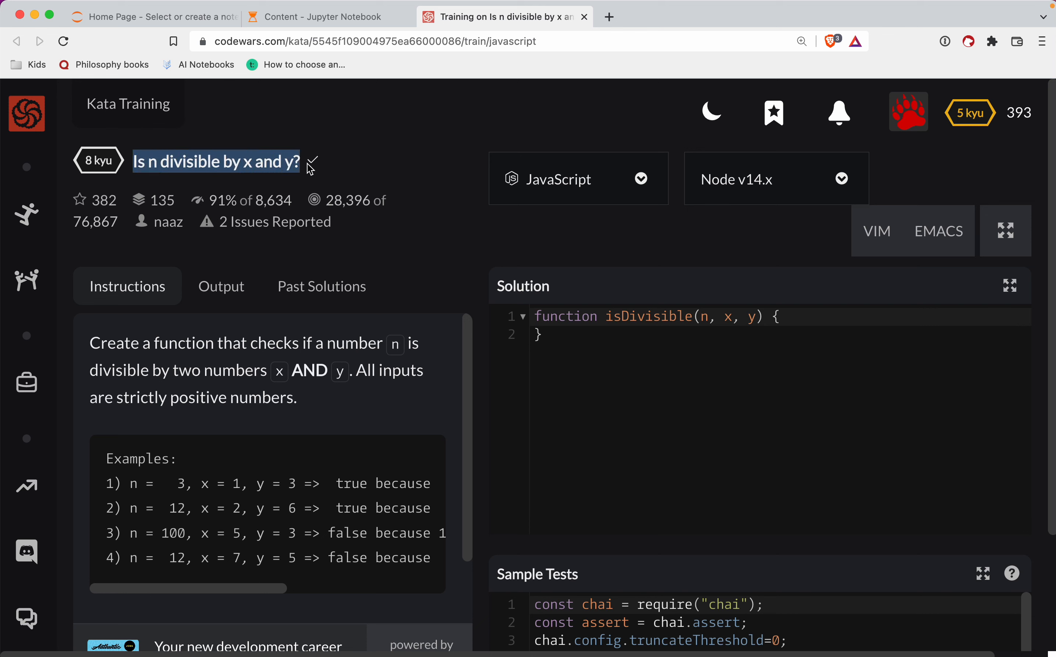
mouse_move(482, 239)
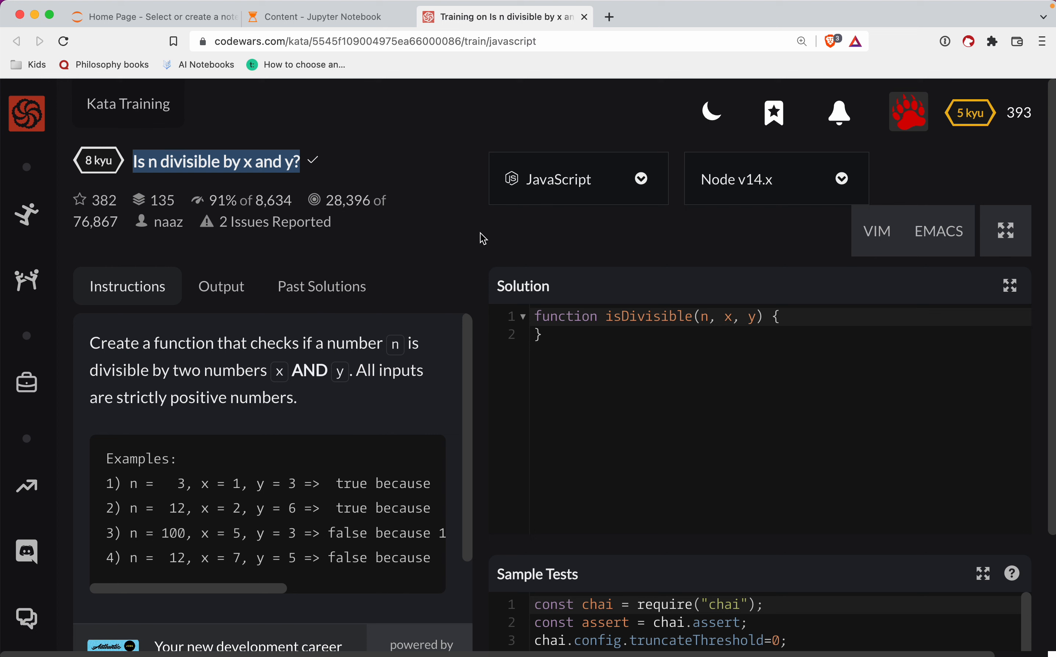
mouse_move(108, 344)
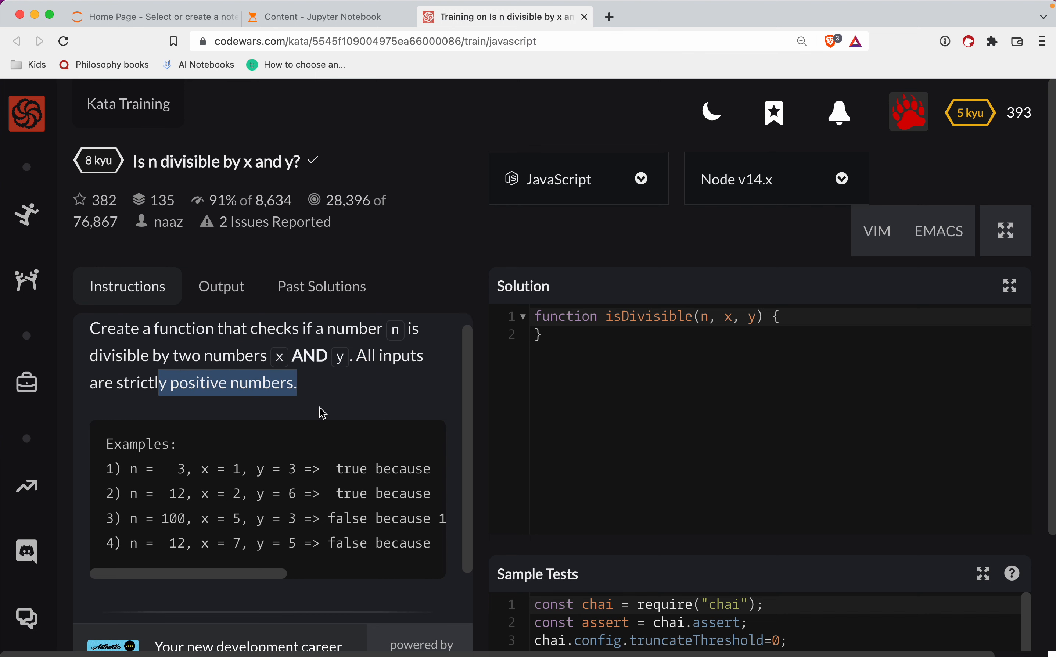
- Focus the kata page and read through the isDivisible examples before using the console
click(483, 347)
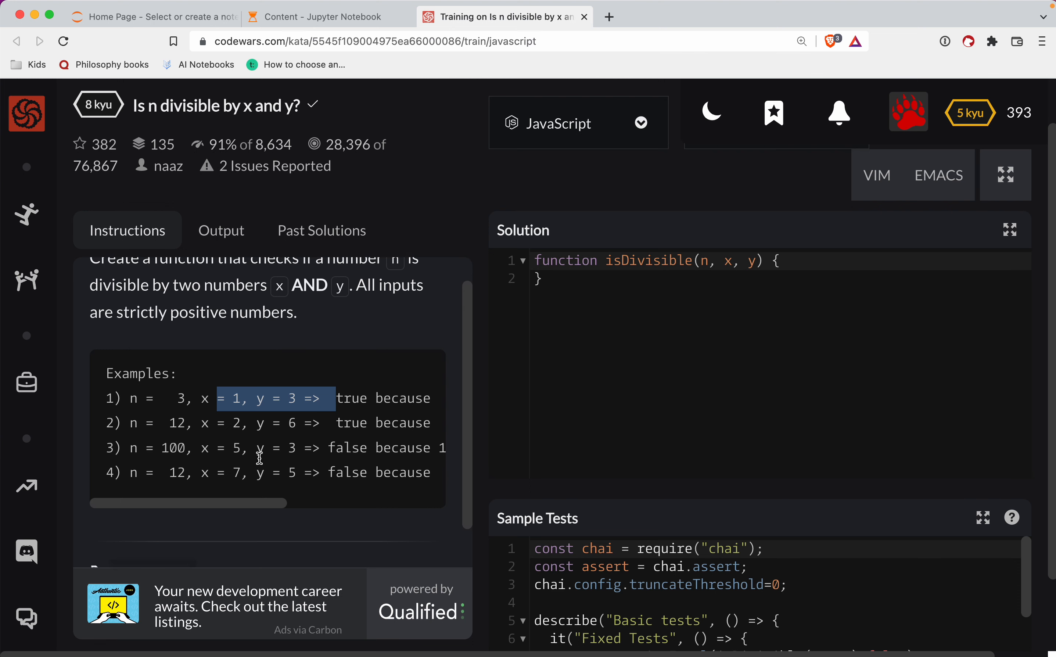
scroll(down, 3)
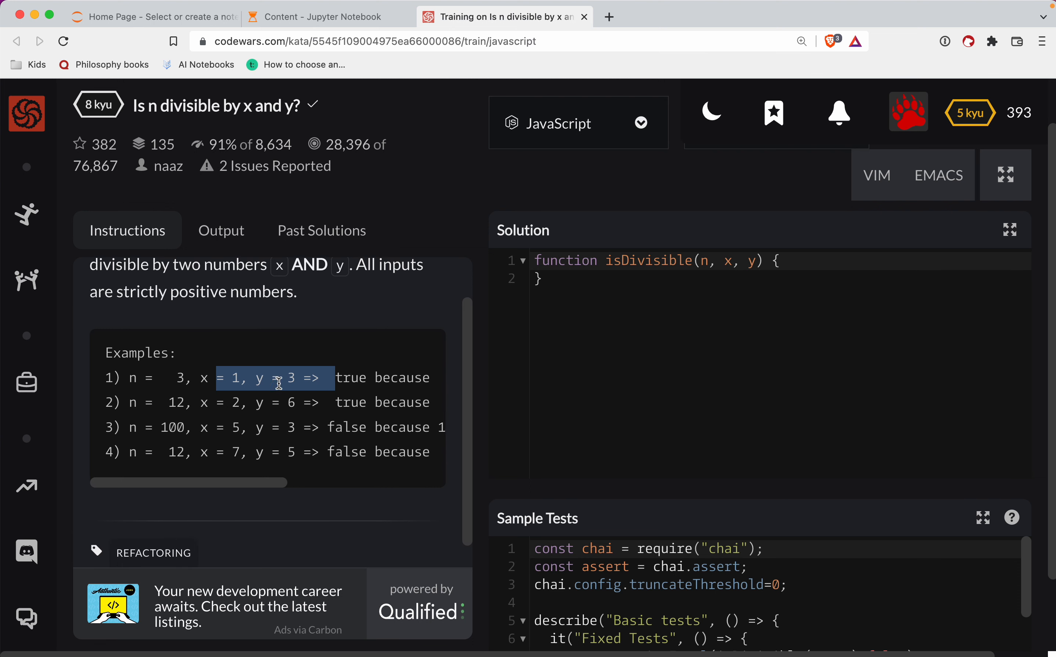
mouse_move(564, 311)
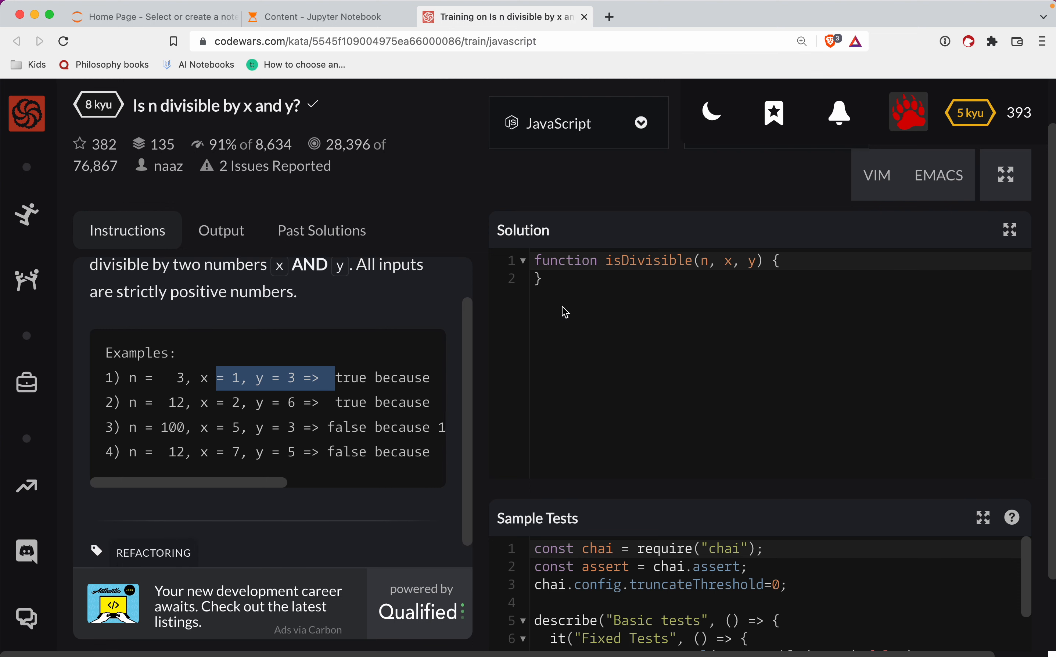
mouse_move(492, 374)
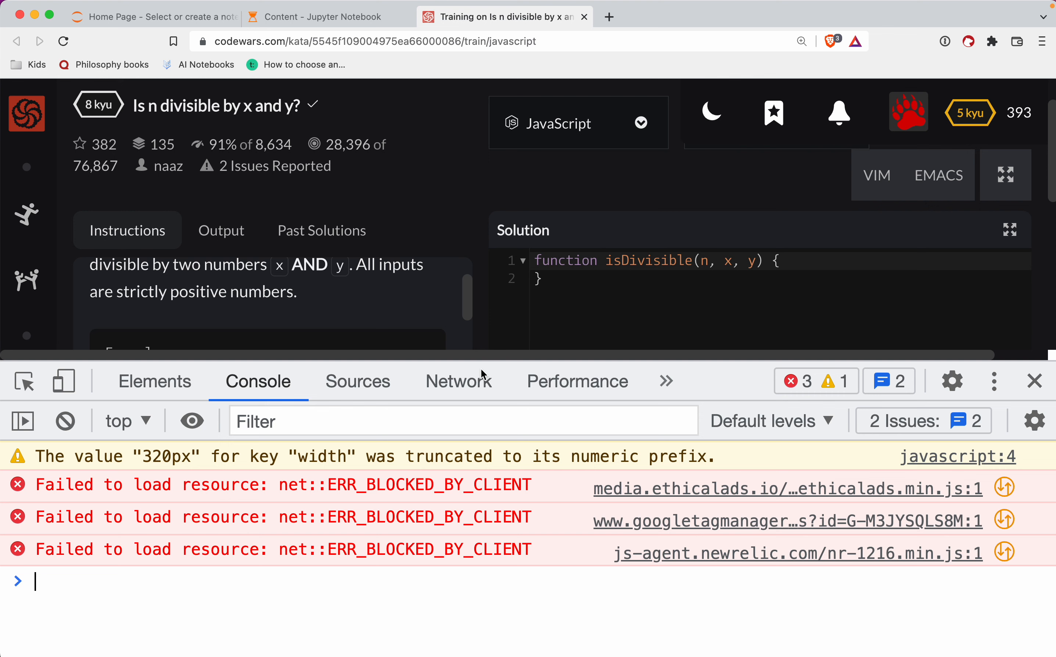
- Evaluate 10 % 2 in the DevTools console to confirm it yields 0
text(10)
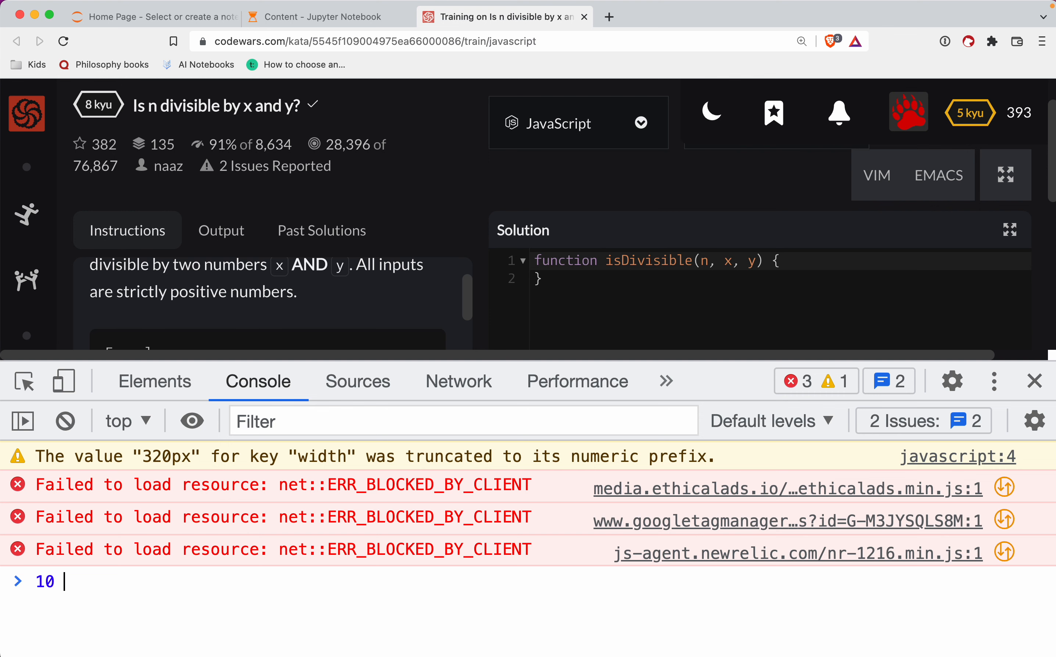
text(% 2)
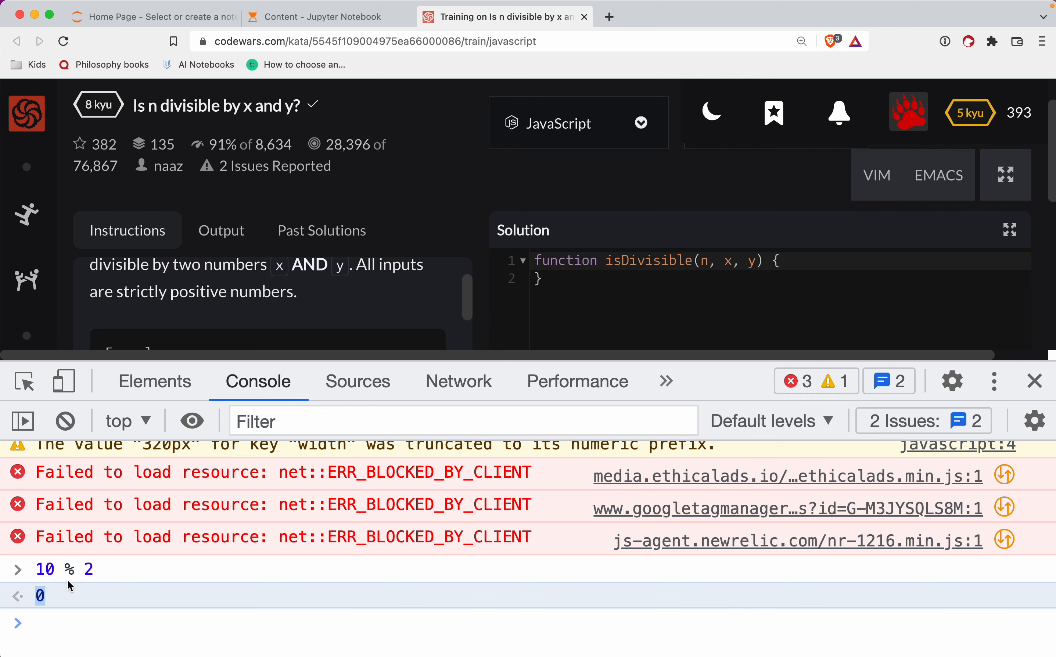
mouse_move(143, 527)
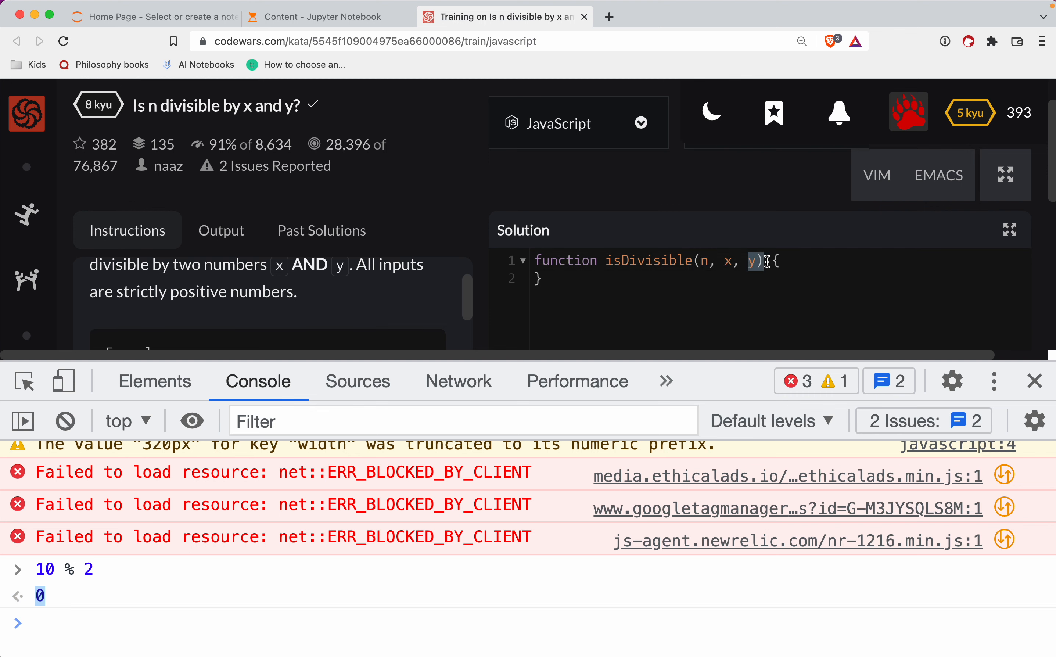
- Write the function body as return n % x === 0 && n % y === 0; in the Solution editor
click(1034, 381)
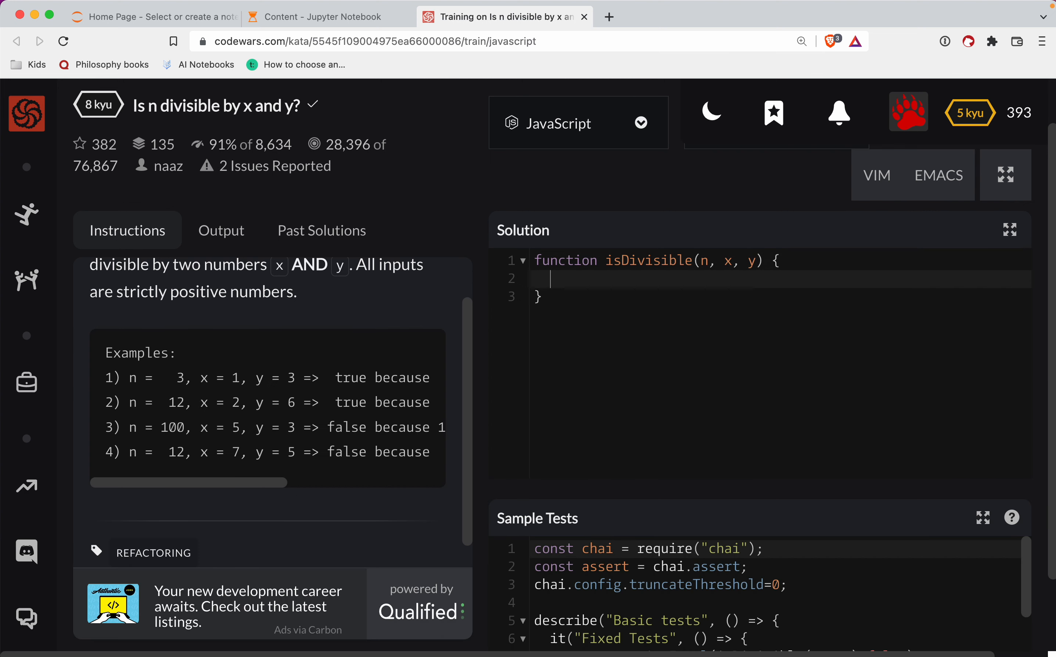
text(return)
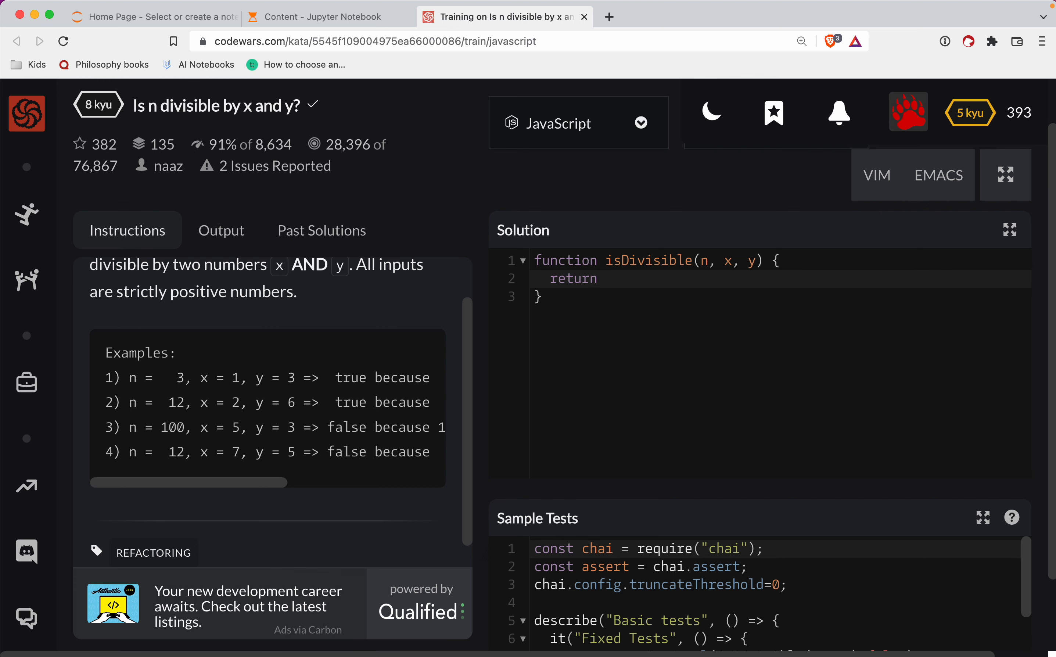
text(n %)
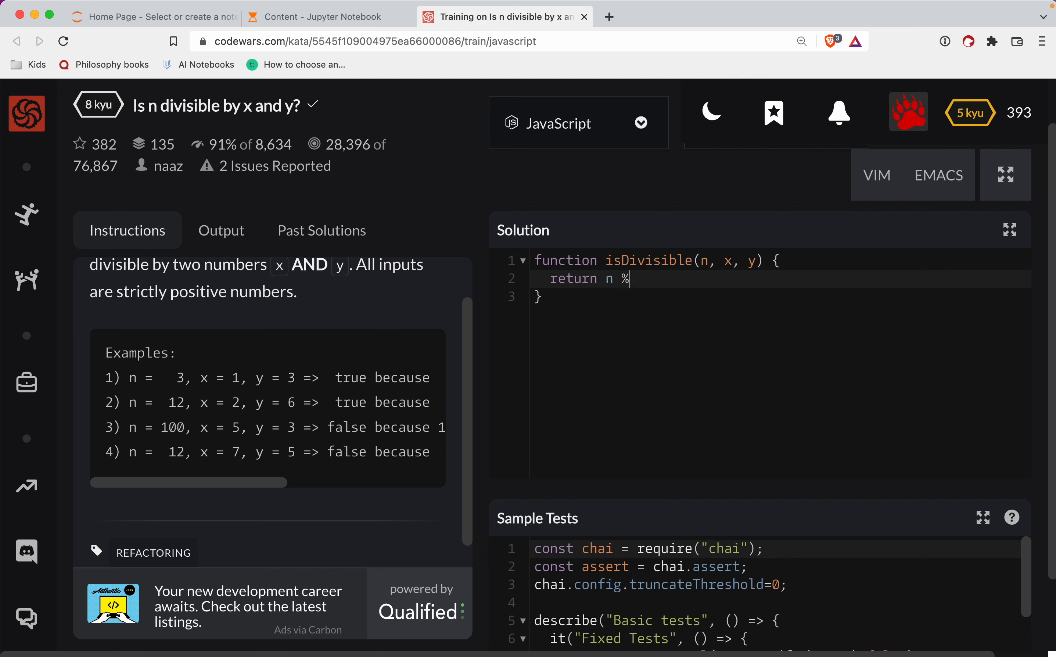
text(x ===)
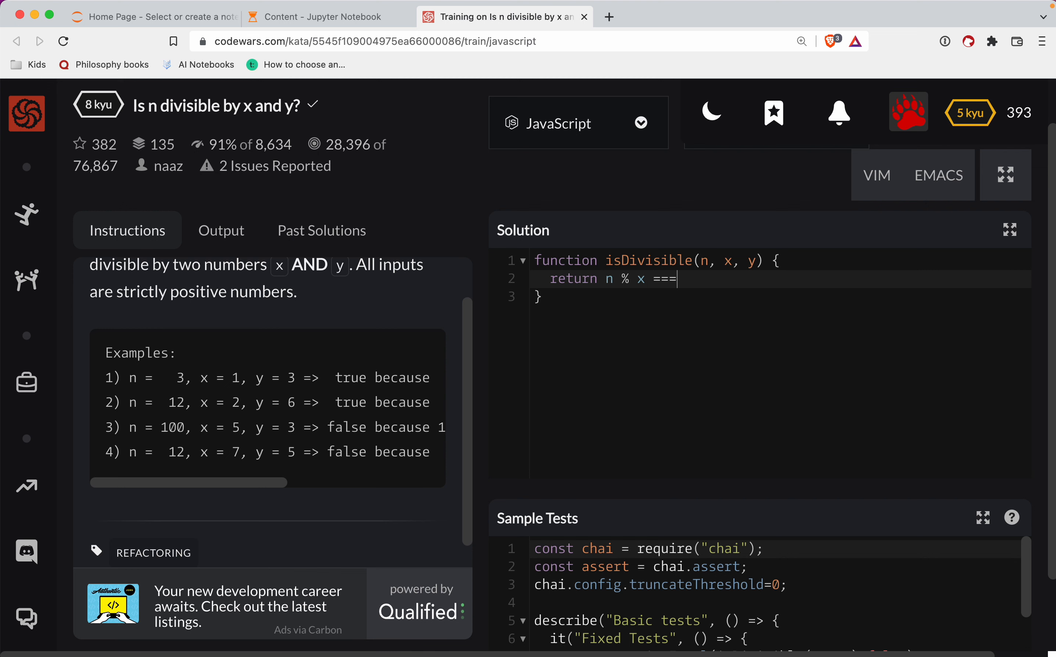
text(0)
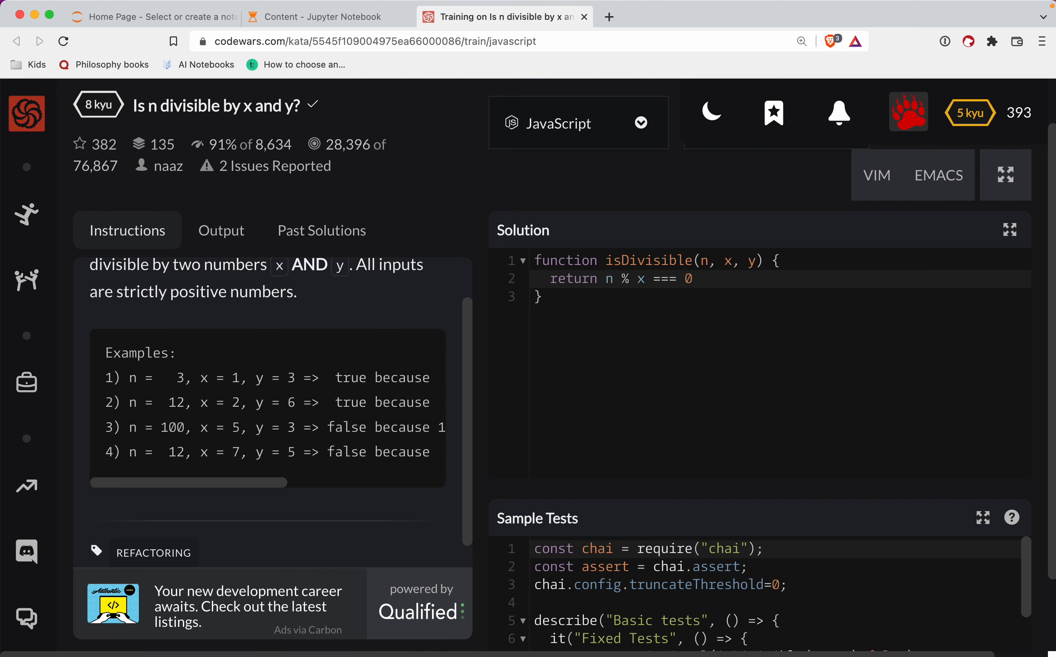
text(&& n)
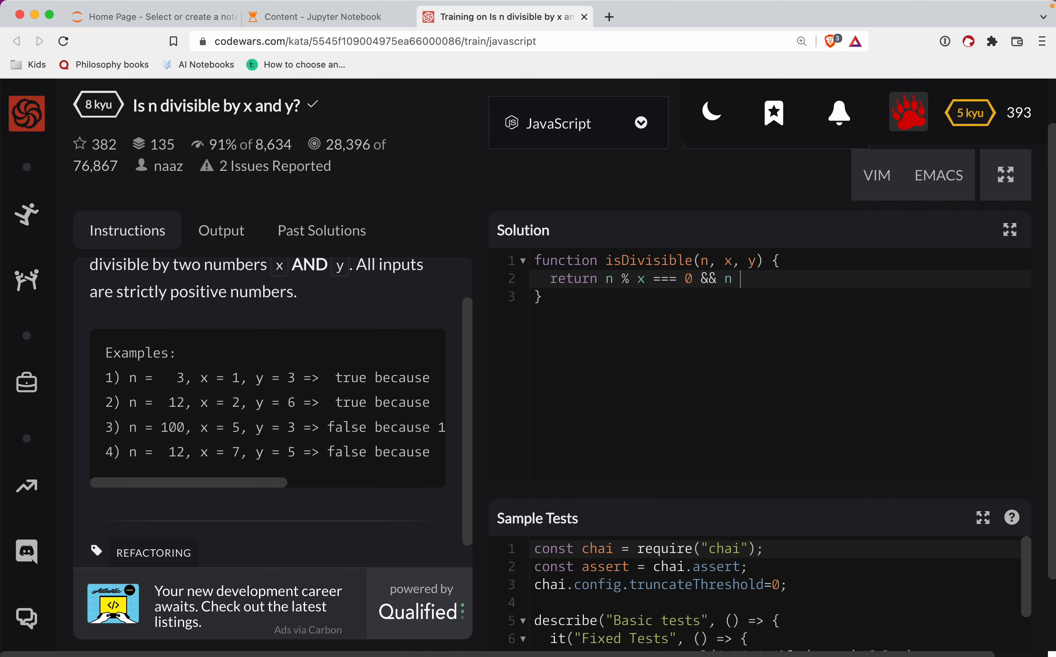
text(% y === 0;)
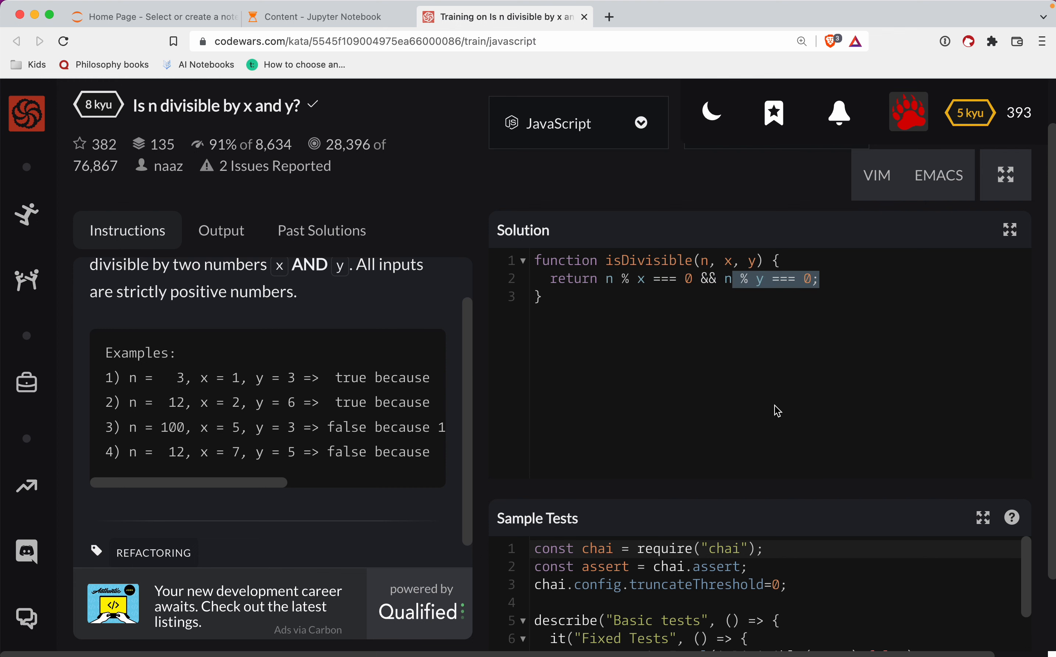
mouse_move(538, 379)
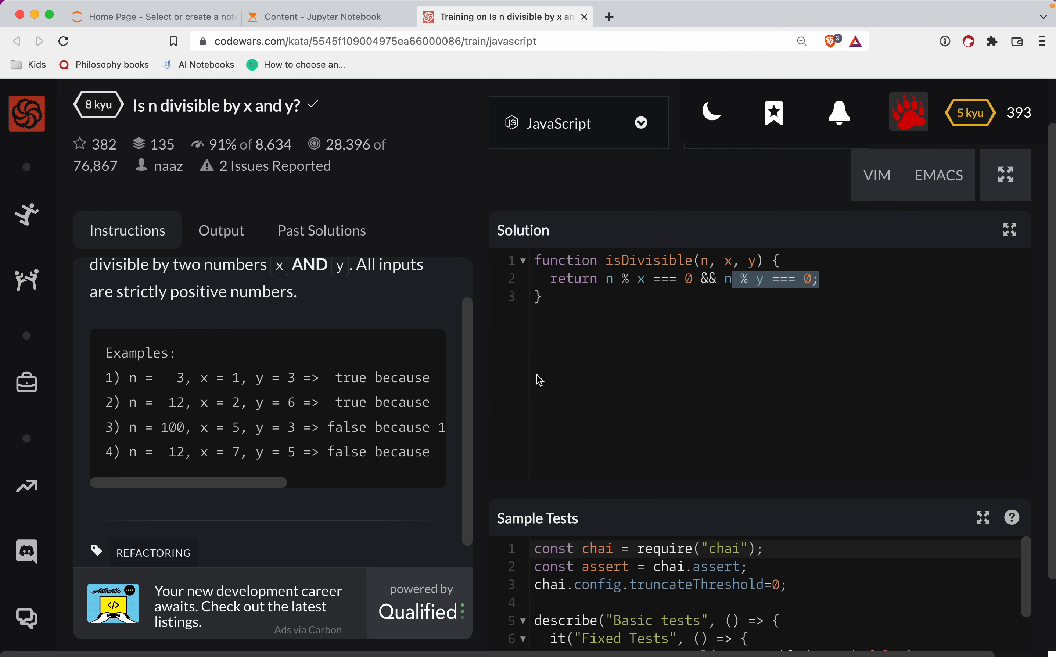
- Run the sample tests to see all pass, then submit with ATTEMPT
scroll(down, 3)
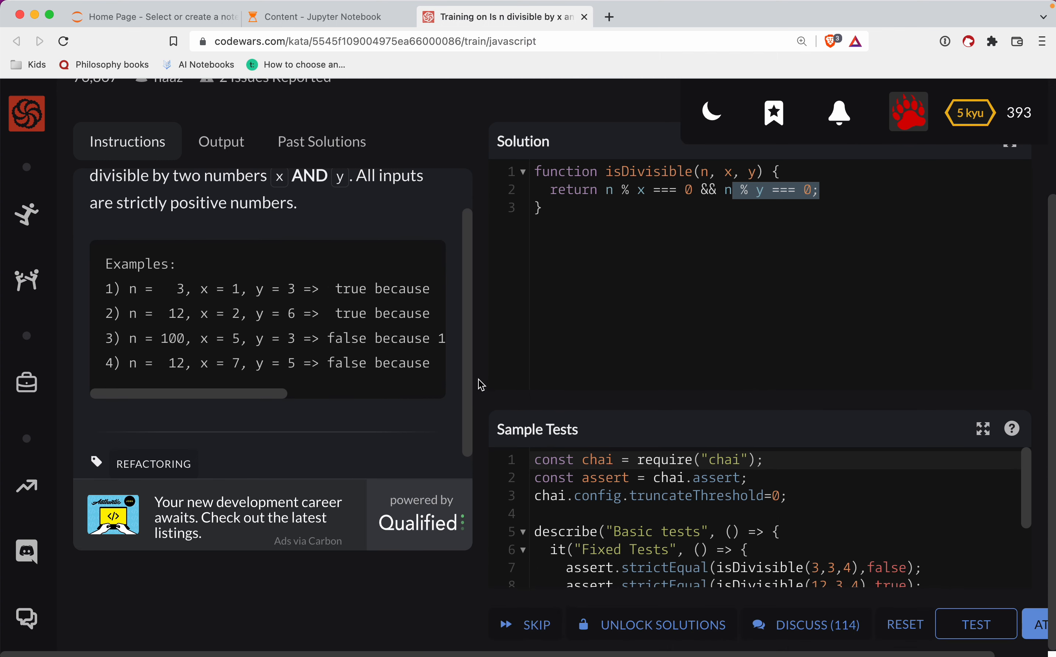
mouse_move(808, 210)
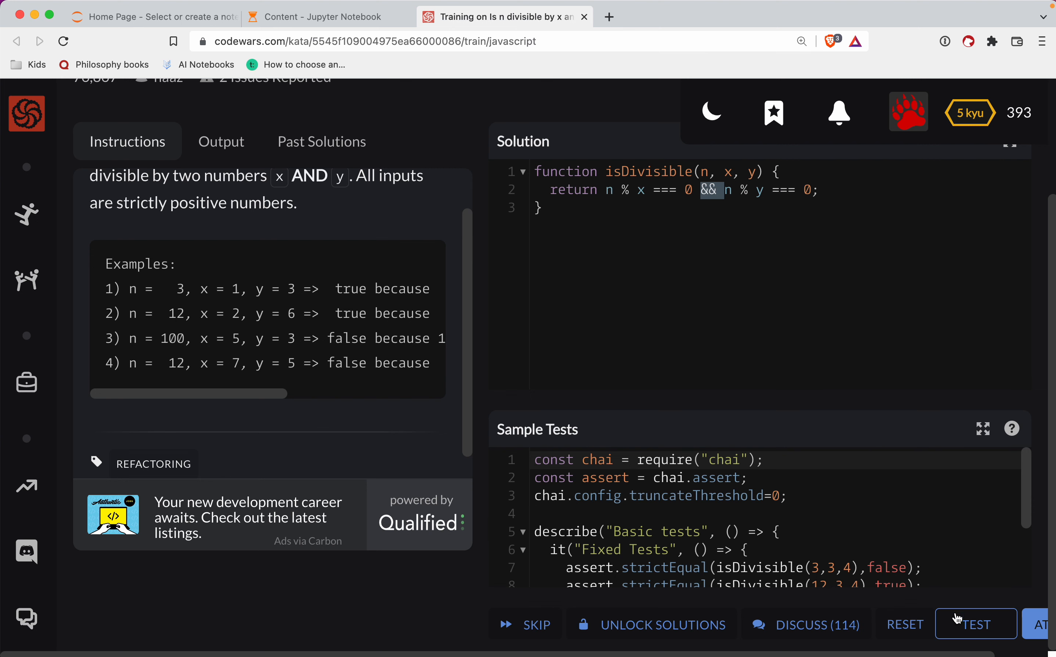
click(976, 624)
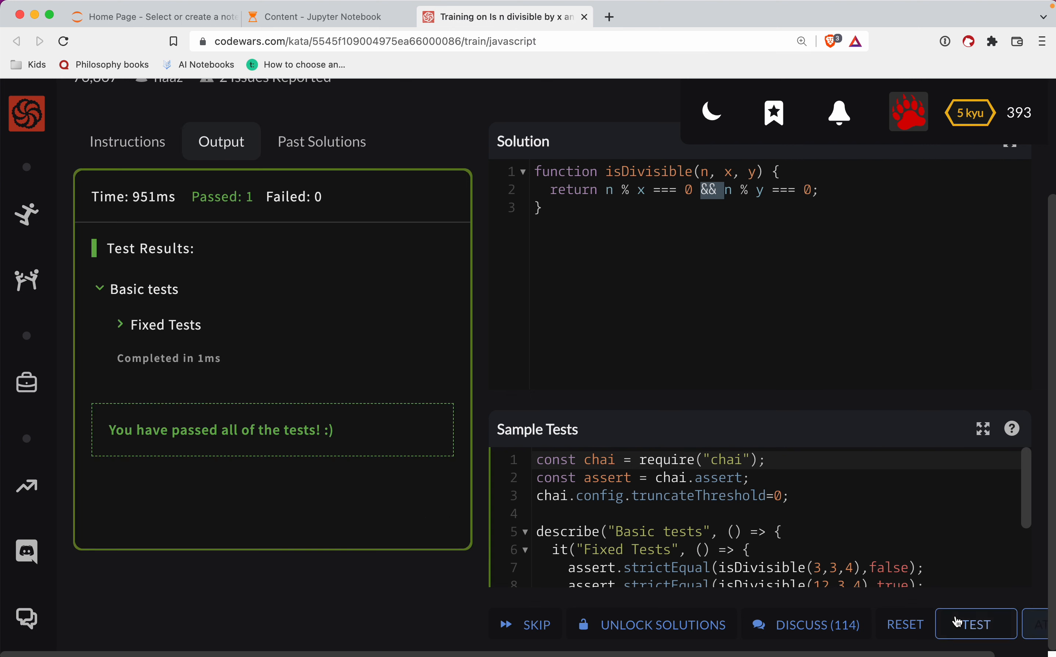
click(976, 624)
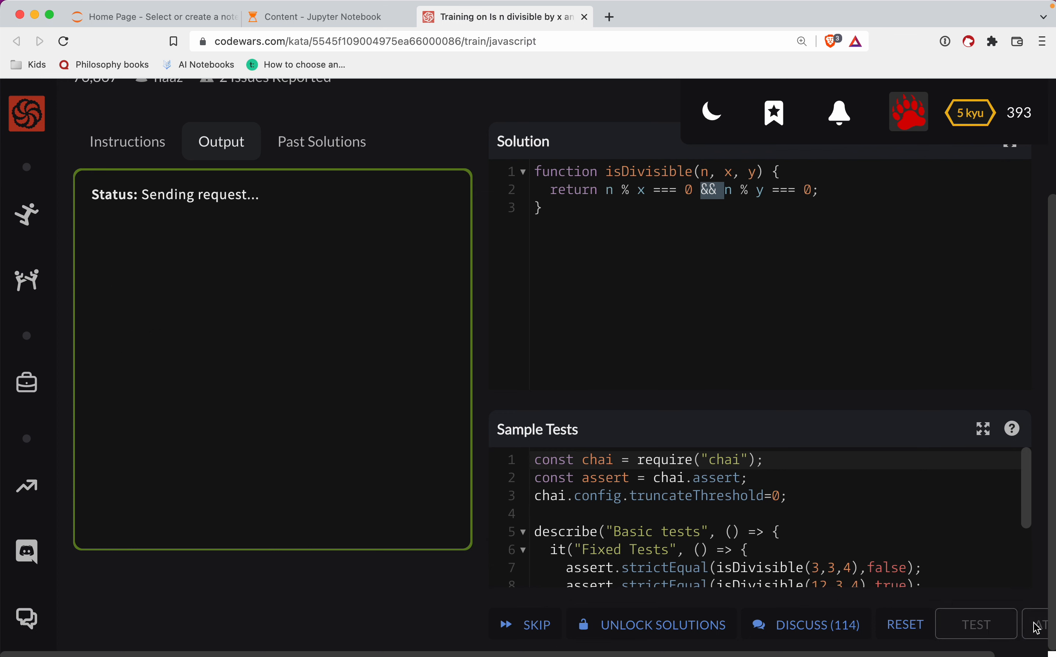